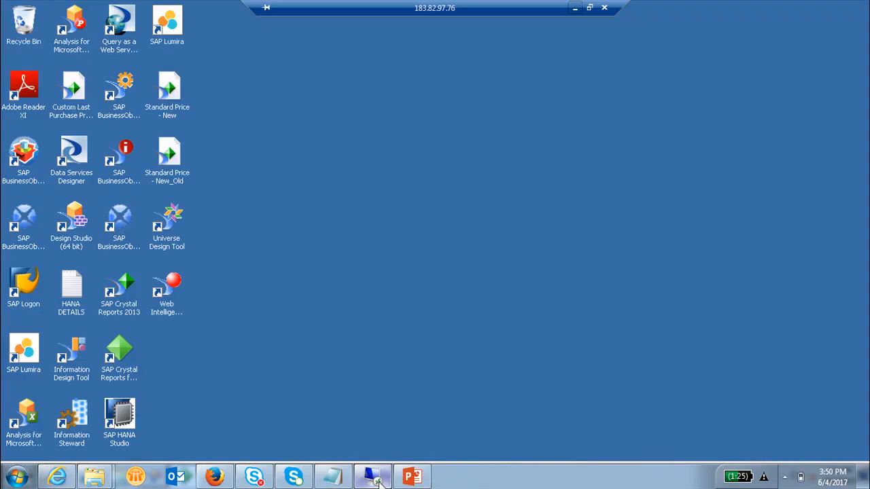
- Return to the report designer and cut the Page Footer section from the structure view
{"action": "left_click", "coordinate": [370, 475]}
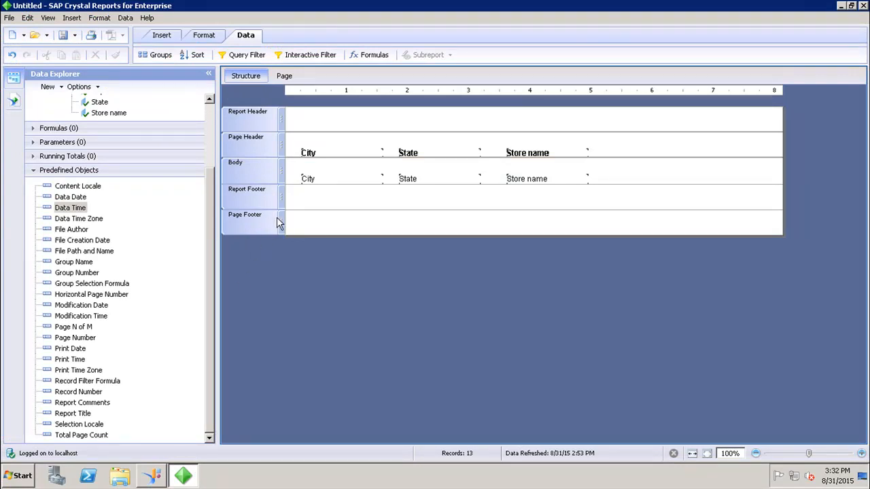
{"action": "left_click", "coordinate": [160, 35]}
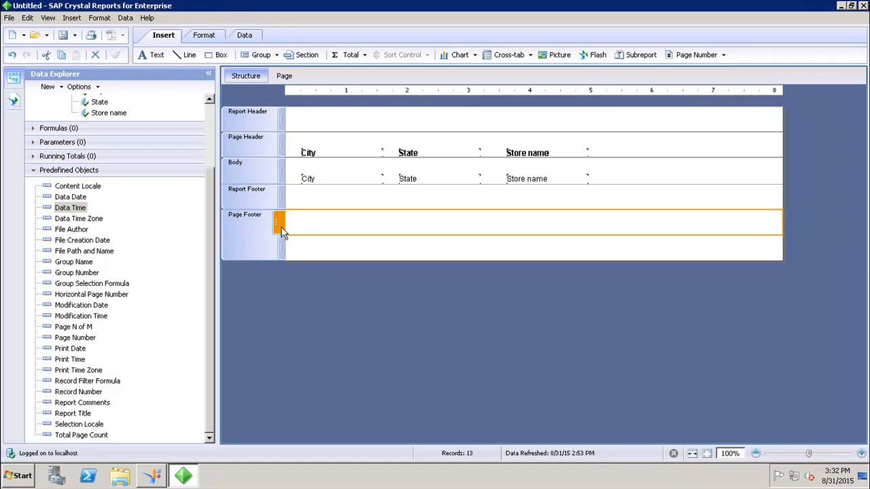
{"action": "right_click", "coordinate": [278, 228]}
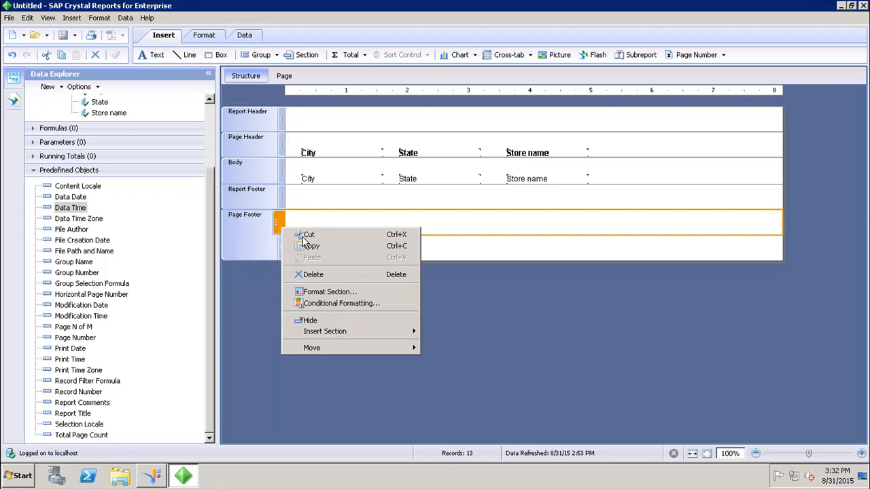
{"action": "left_click", "coordinate": [326, 286]}
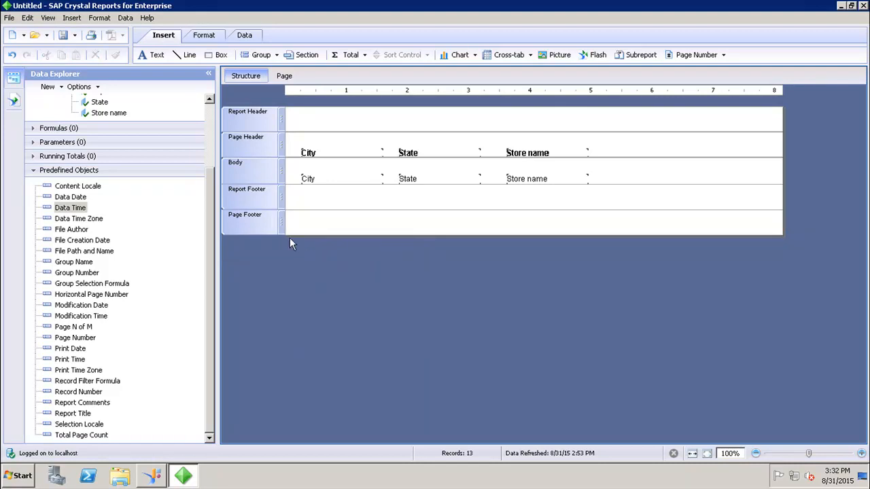
{"action": "mouse_move", "coordinate": [283, 230]}
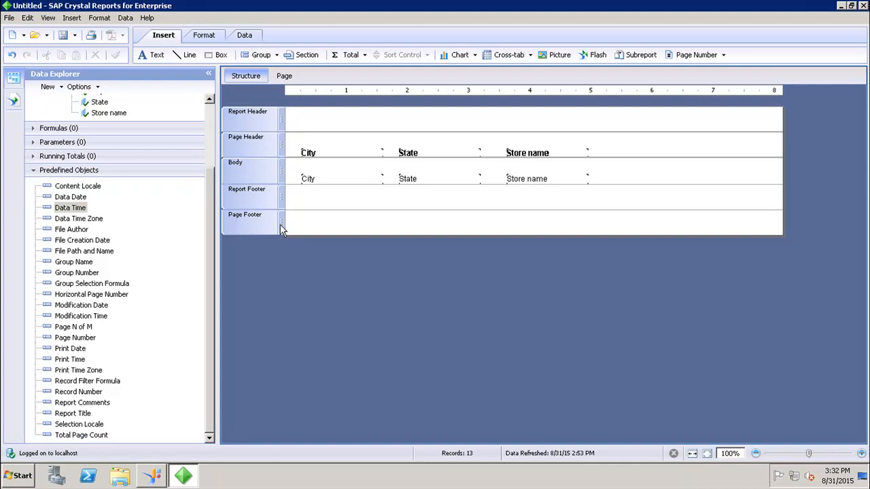
- Insert a new section below the Page Footer and move the original footer down beneath it
{"action": "right_click", "coordinate": [281, 223]}
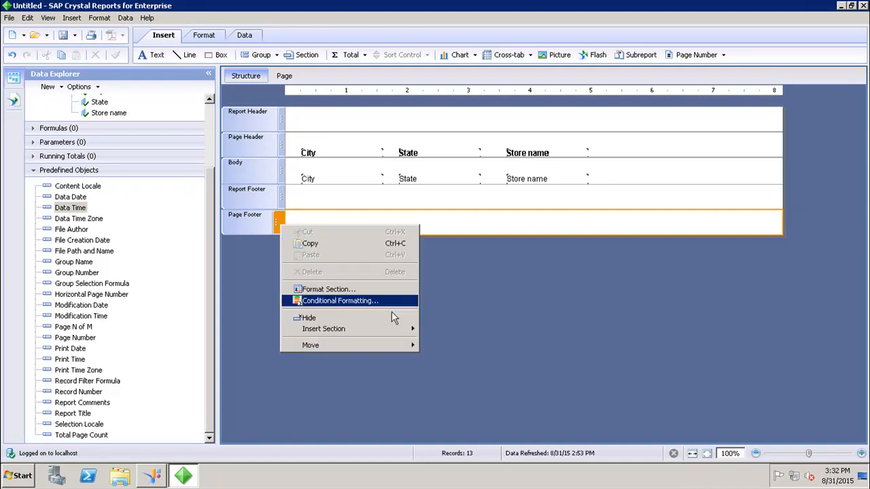
{"action": "mouse_move", "coordinate": [323, 328]}
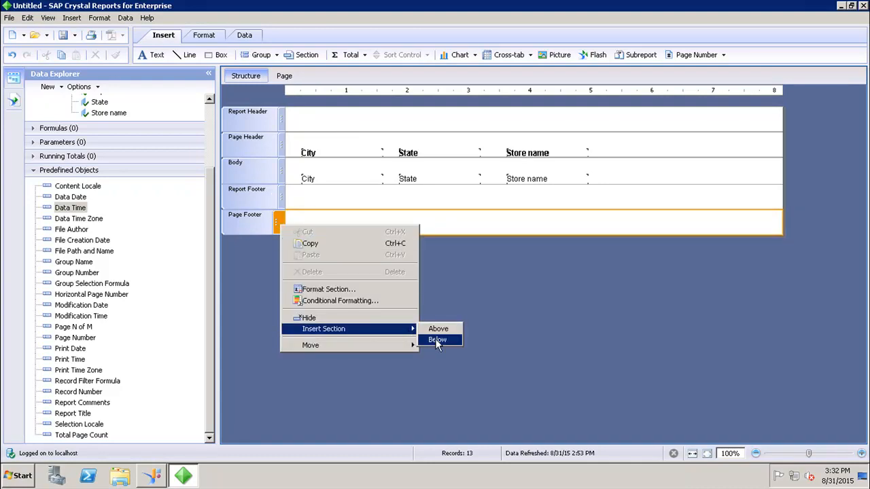
{"action": "left_click", "coordinate": [437, 339]}
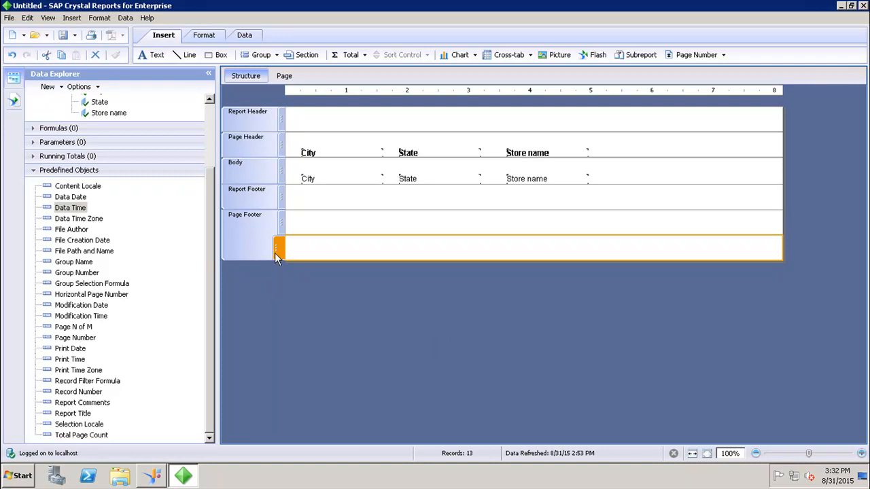
{"action": "right_click", "coordinate": [277, 251]}
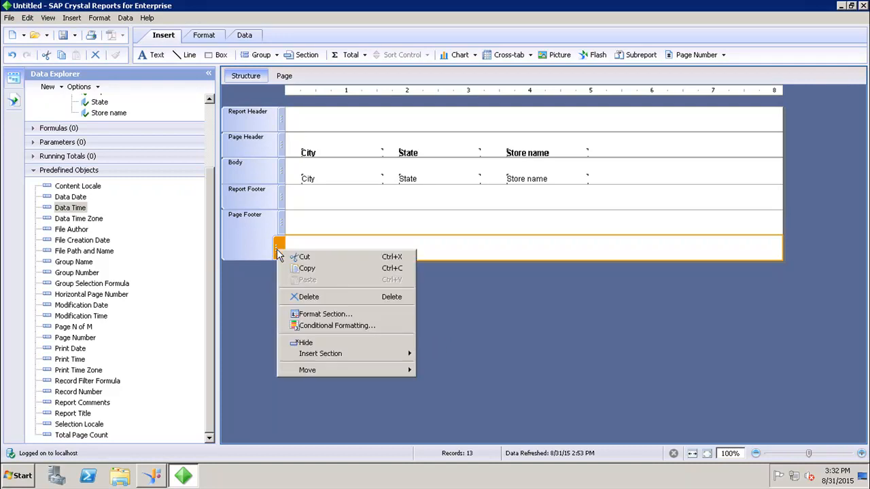
{"action": "mouse_move", "coordinate": [321, 353]}
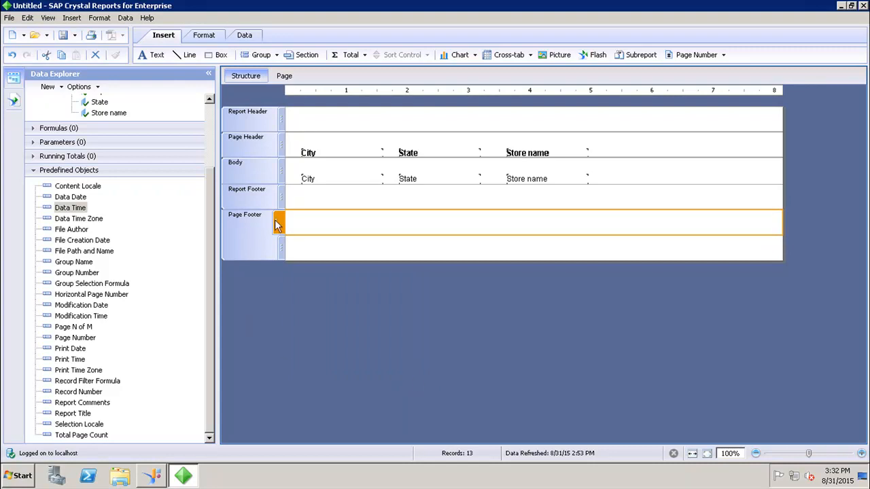
{"action": "right_click", "coordinate": [279, 224]}
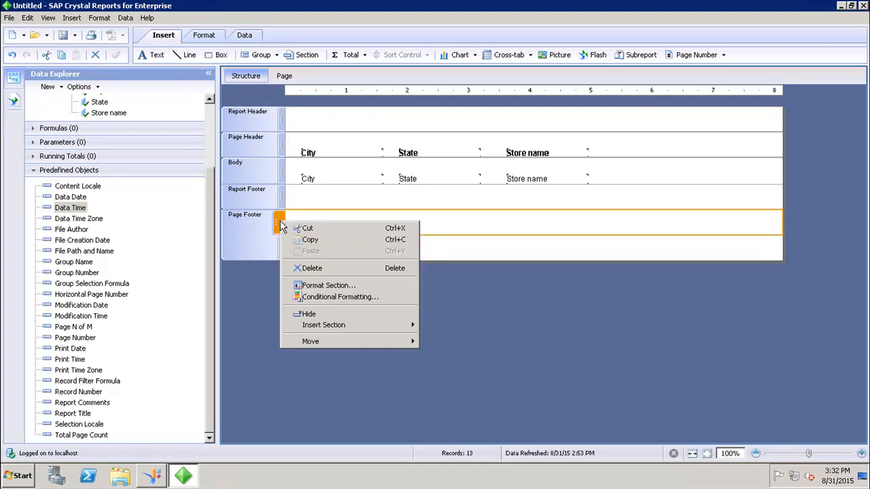
{"action": "mouse_move", "coordinate": [309, 341]}
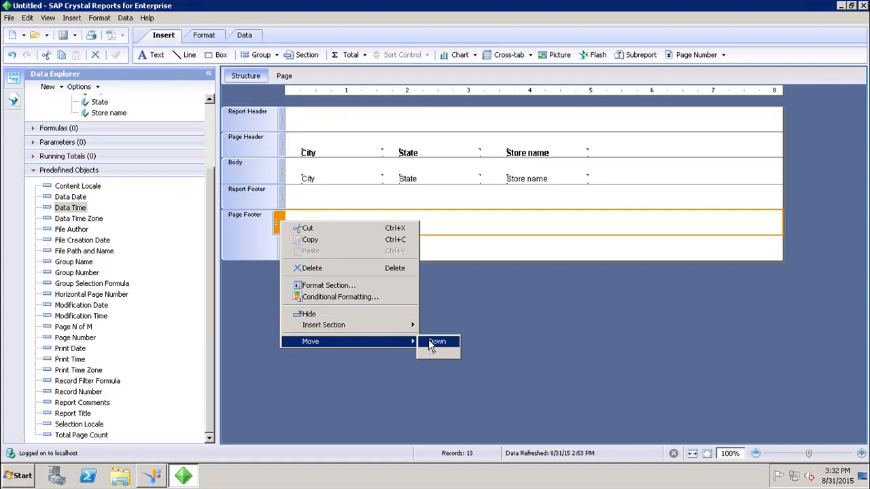
{"action": "left_click", "coordinate": [437, 341]}
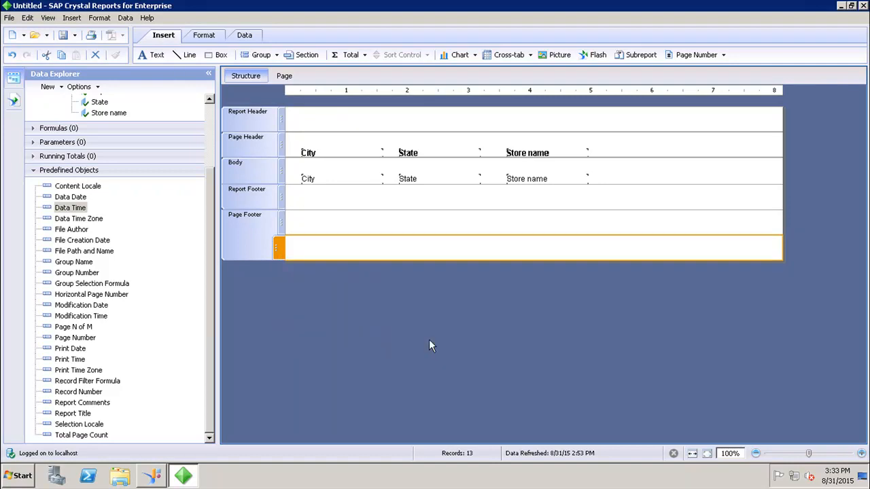
{"action": "mouse_move", "coordinate": [279, 261]}
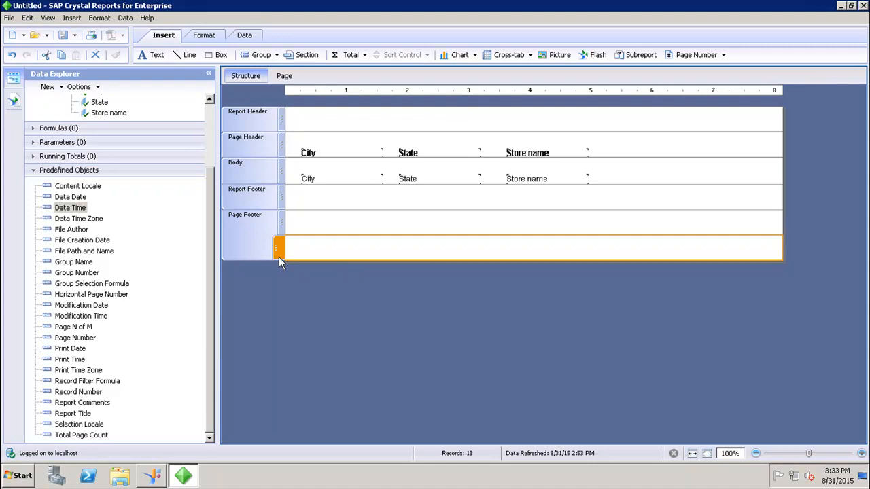
- Add a City-based conditional formatting rule on the lower footer with Background Color Transparent
{"action": "right_click", "coordinate": [280, 250]}
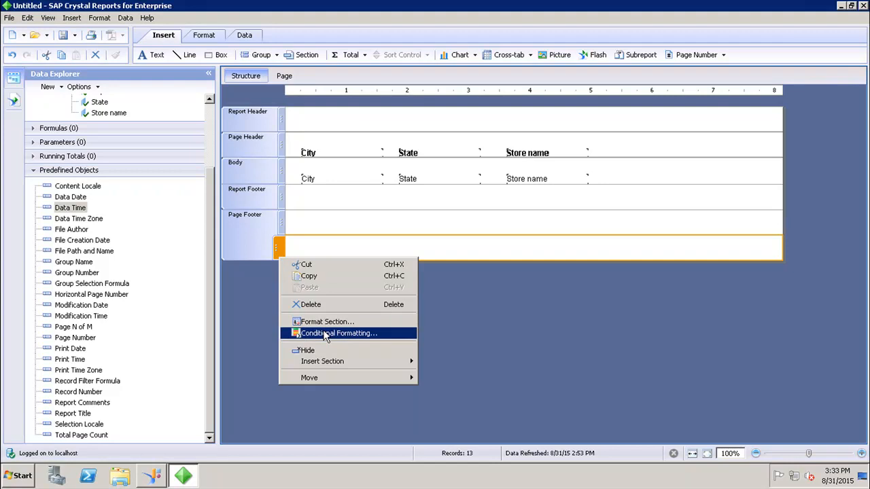
{"action": "left_click", "coordinate": [337, 333]}
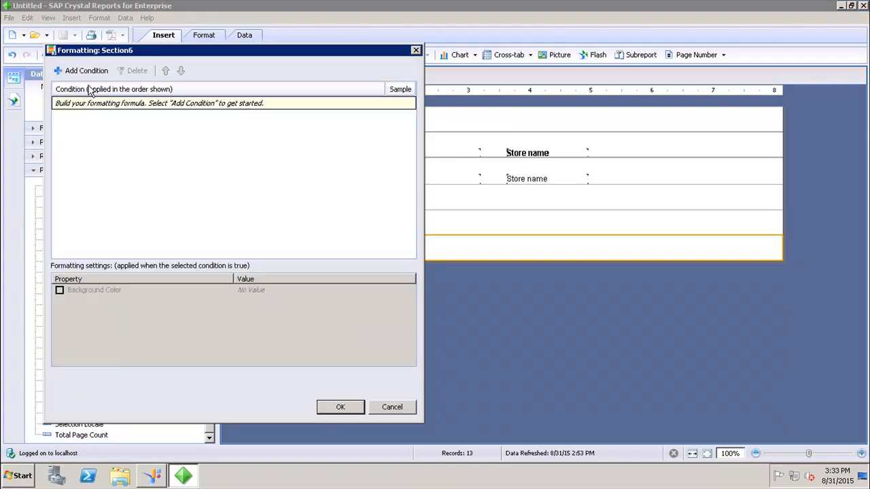
{"action": "left_click", "coordinate": [86, 71]}
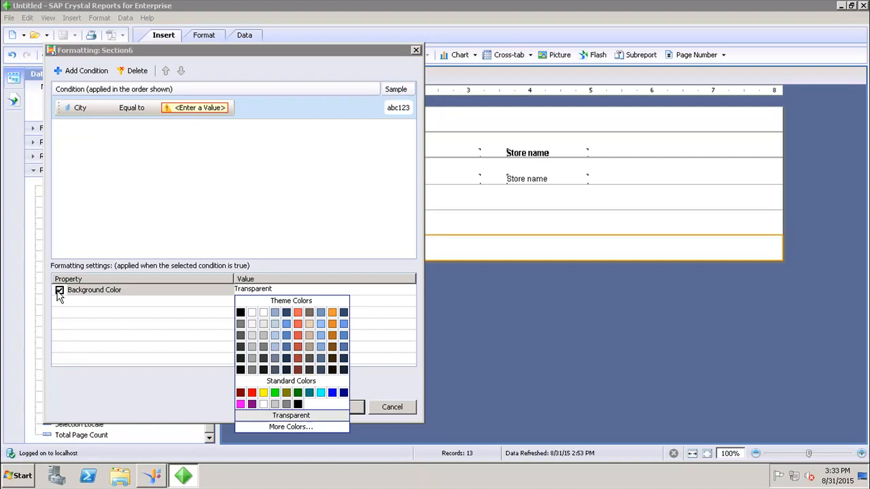
{"action": "left_click", "coordinate": [60, 289]}
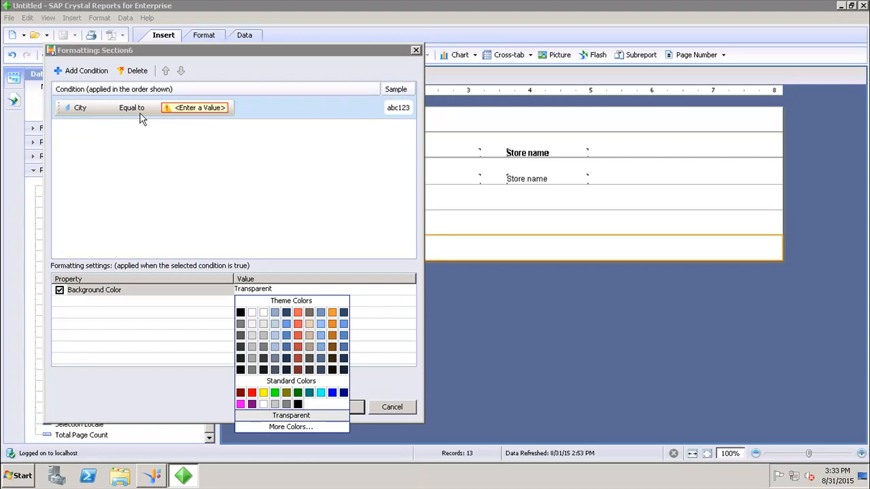
{"action": "left_click", "coordinate": [291, 415]}
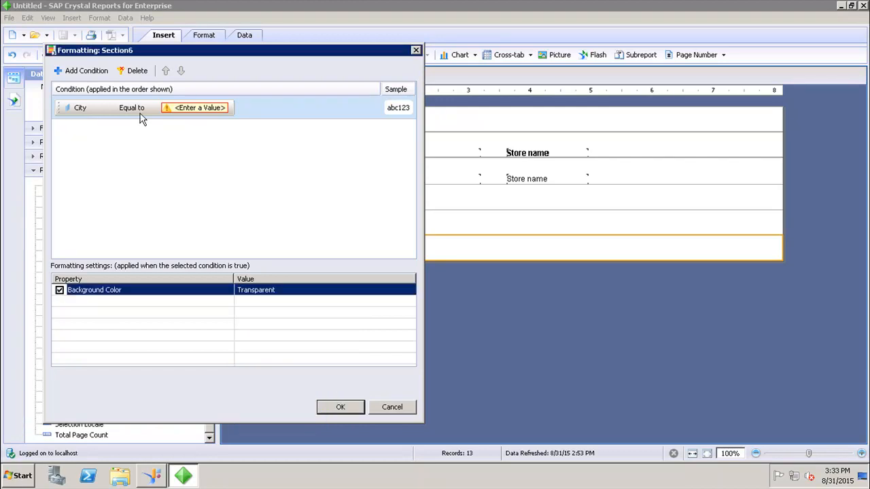
{"action": "mouse_move", "coordinate": [115, 82]}
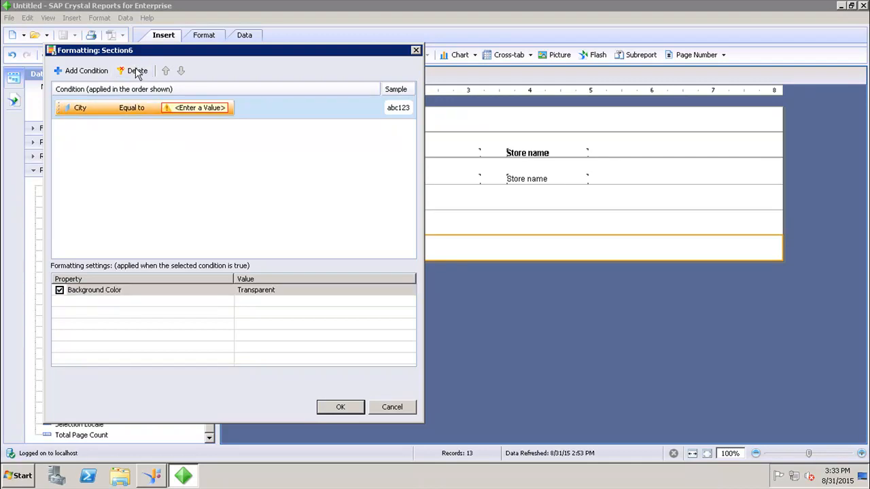
{"action": "left_click", "coordinate": [136, 71]}
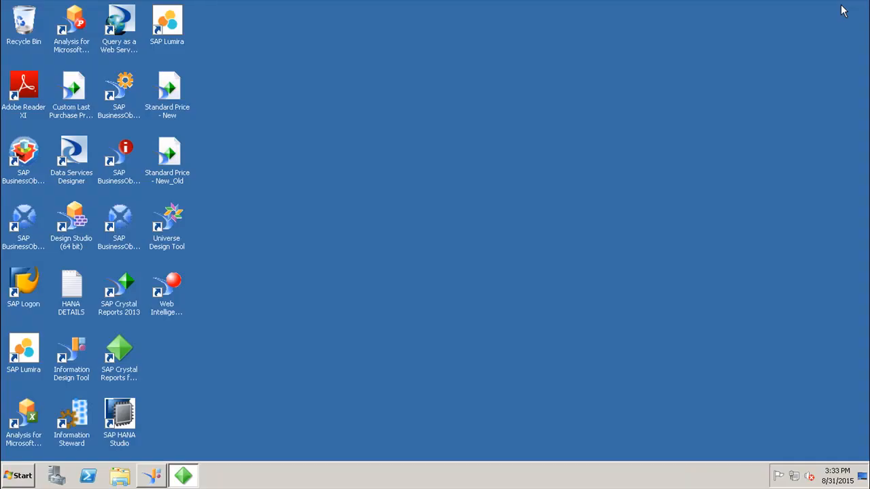
{"action": "mouse_move", "coordinate": [570, 258]}
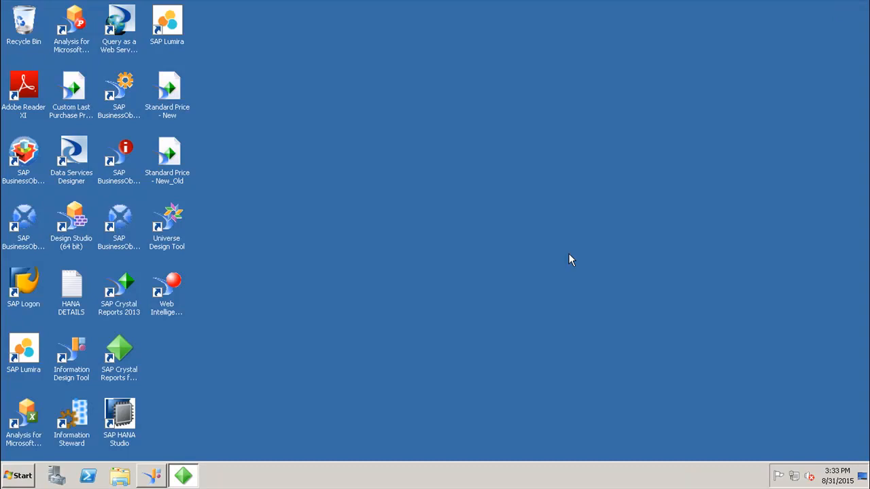